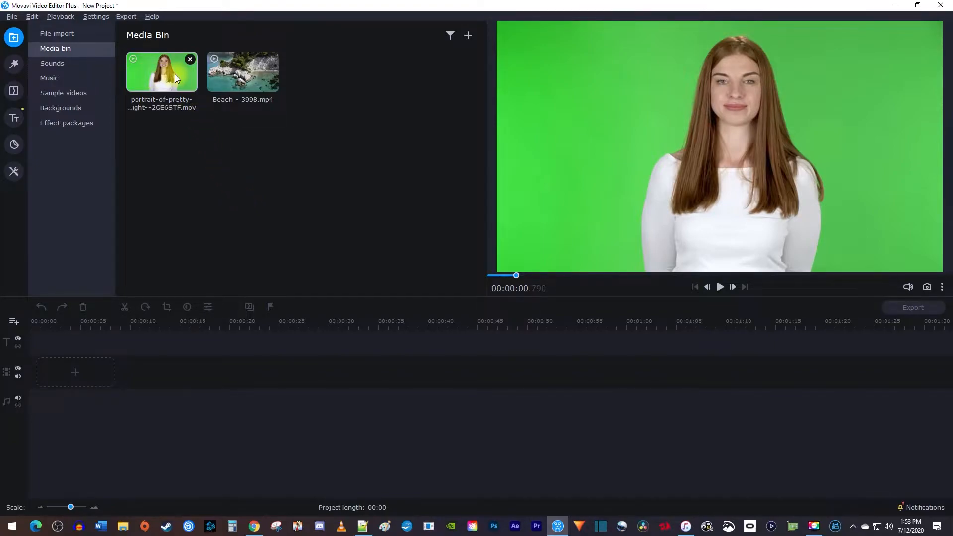
mouse_move(273, 79)
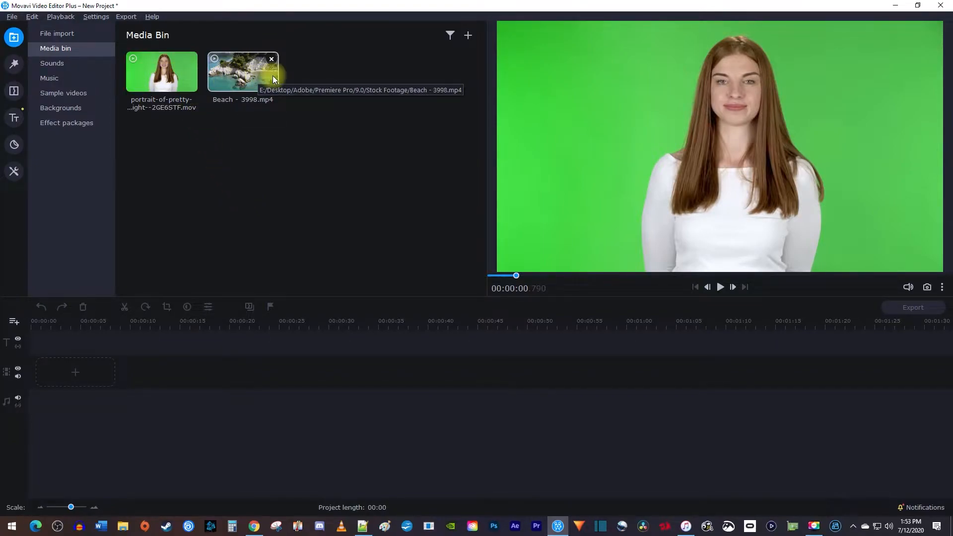
mouse_move(344, 182)
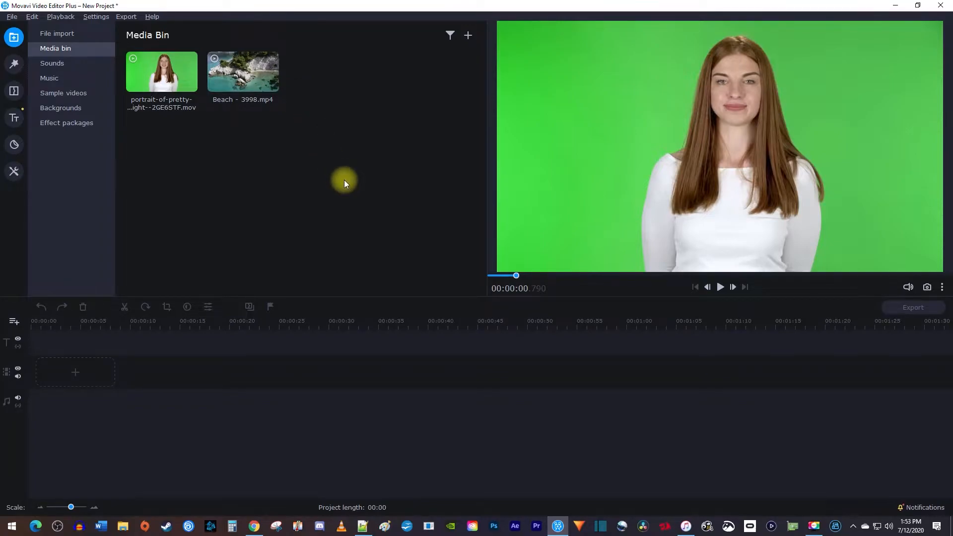
mouse_move(341, 180)
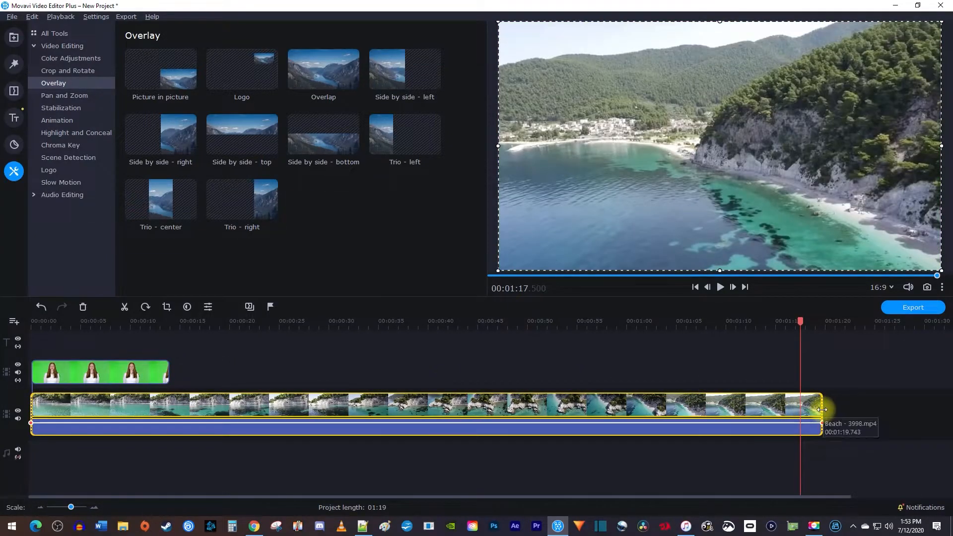
Trim the Beach clip's end to the woman clip's 14-second length and select the green-screen clip
left_click_drag(822, 405, 169, 406)
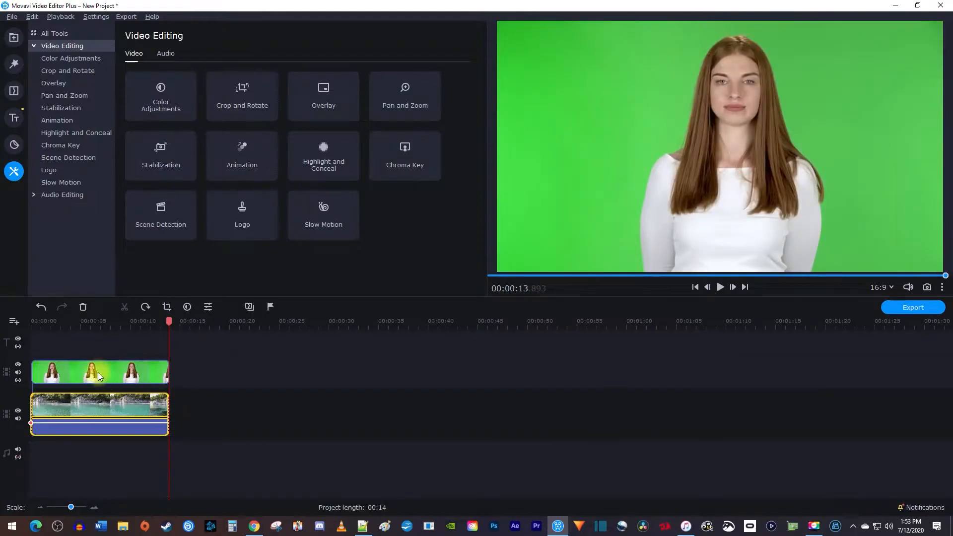
left_click(99, 373)
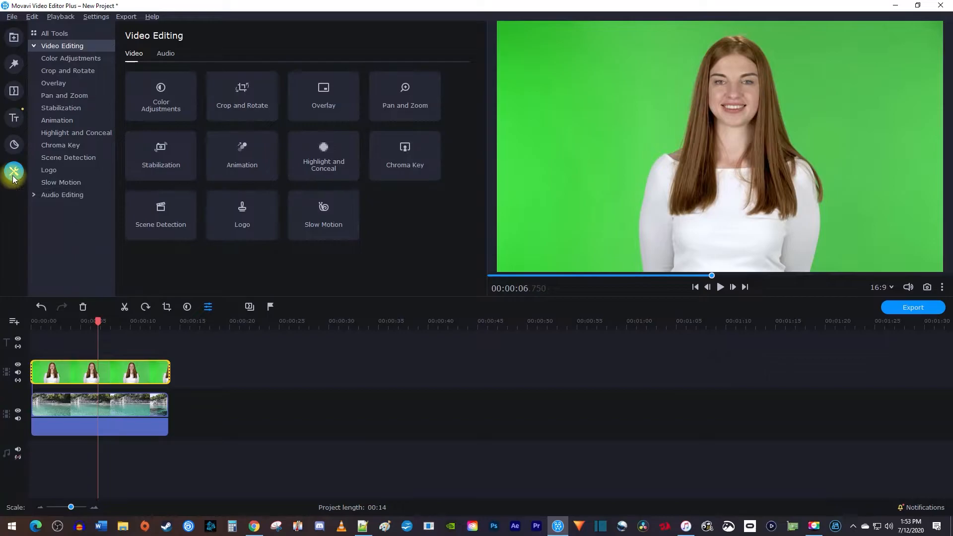
left_click(59, 145)
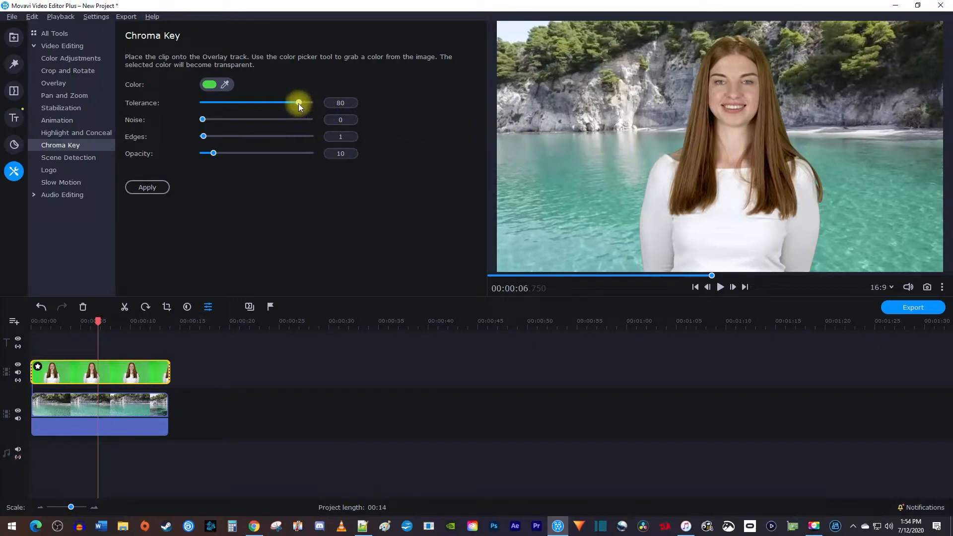
Set Tolerance to 90 and test Noise before returning it to 0
left_click_drag(299, 102, 310, 102)
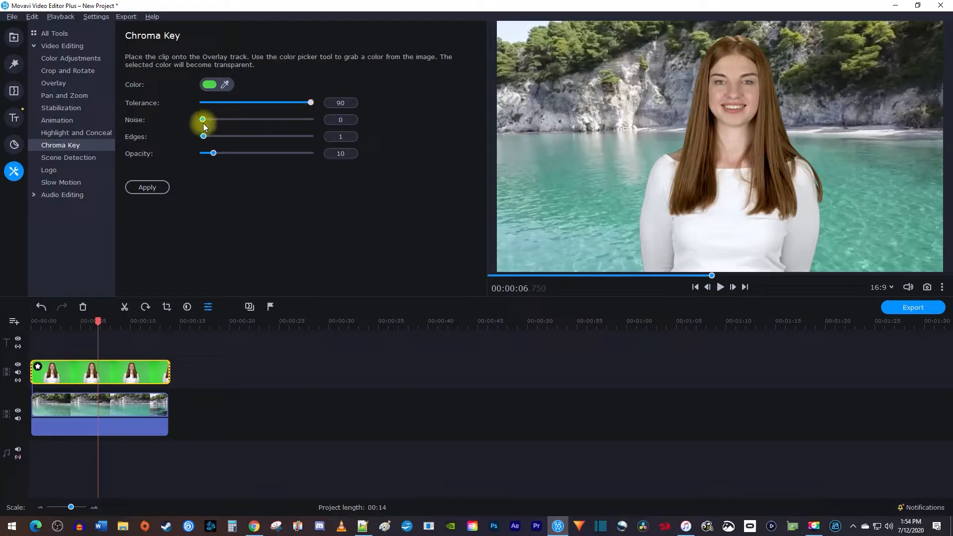
left_click_drag(202, 118, 300, 118)
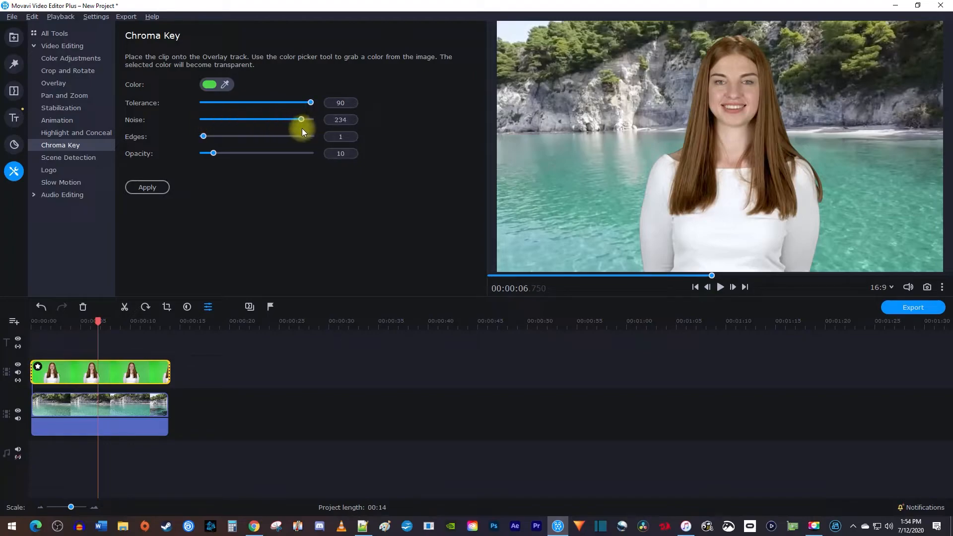
left_click_drag(300, 119, 235, 120)
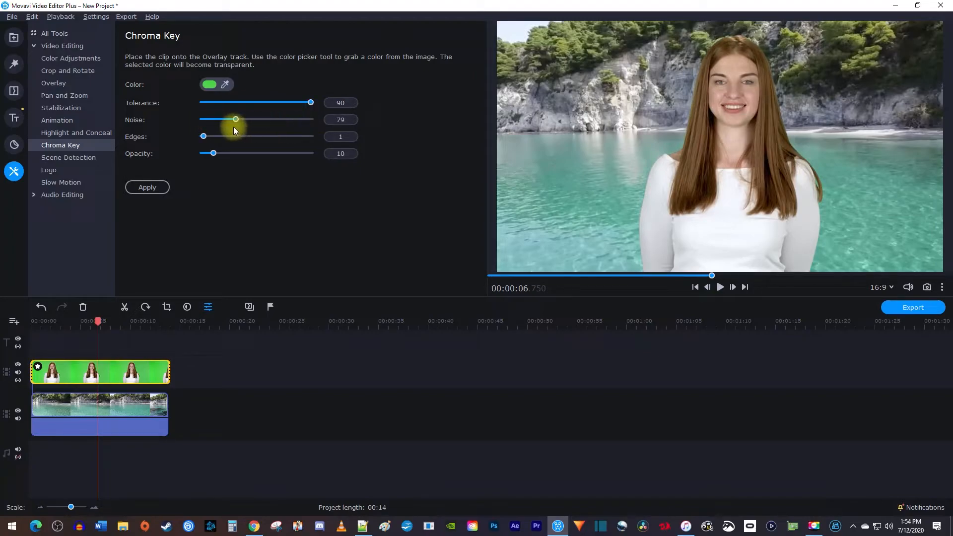
left_click_drag(235, 119, 201, 119)
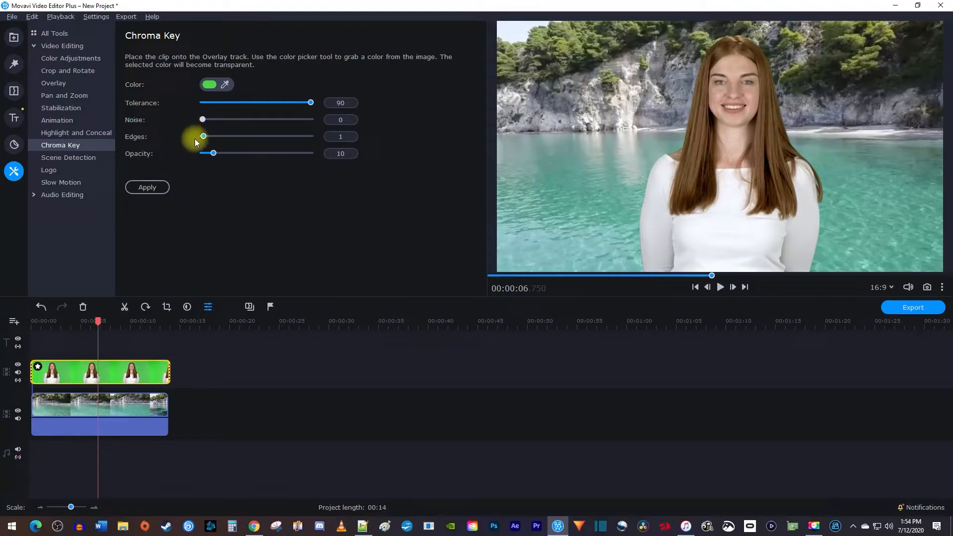
Test the Edges and Opacity sliders, then restore them to 1 and 10
left_click_drag(203, 136, 301, 135)
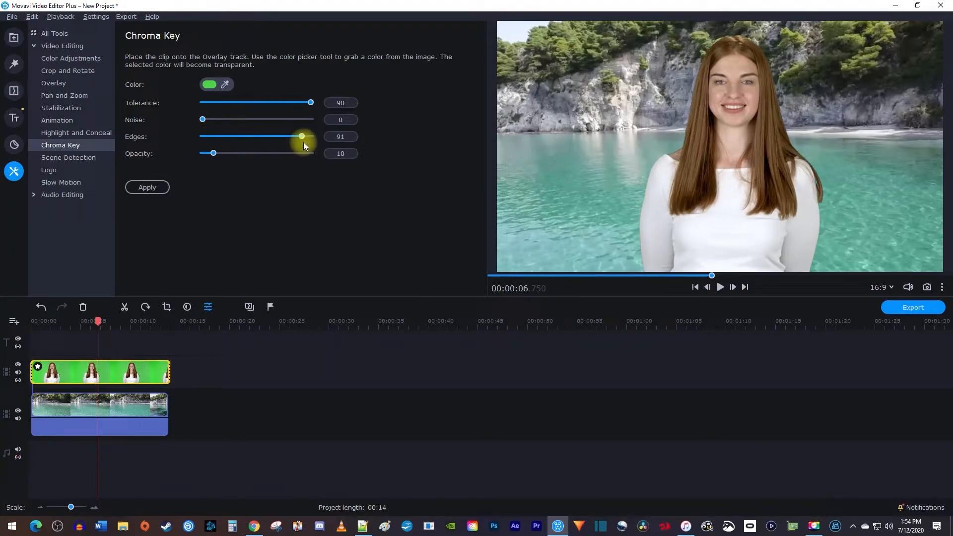
left_click_drag(301, 136, 220, 136)
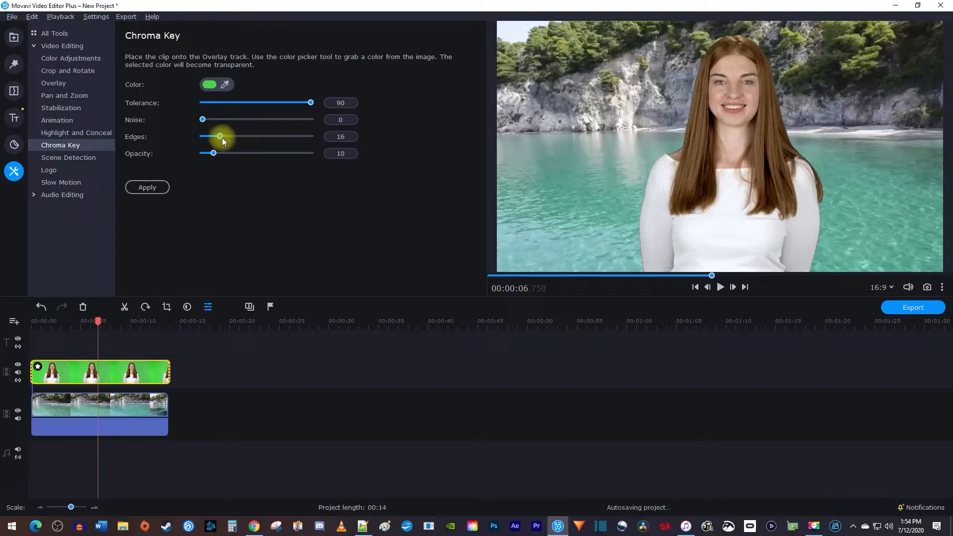
left_click_drag(219, 136, 203, 136)
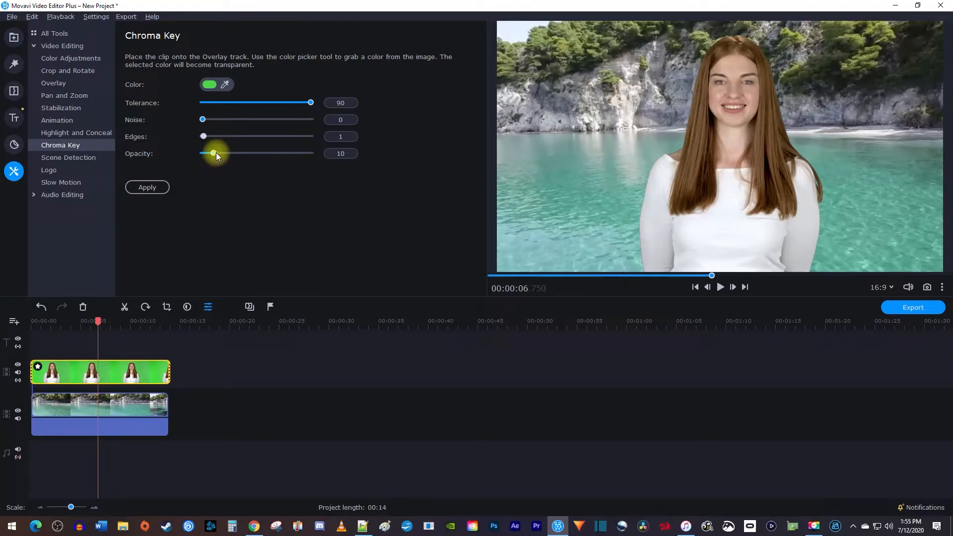
left_click_drag(212, 153, 277, 153)
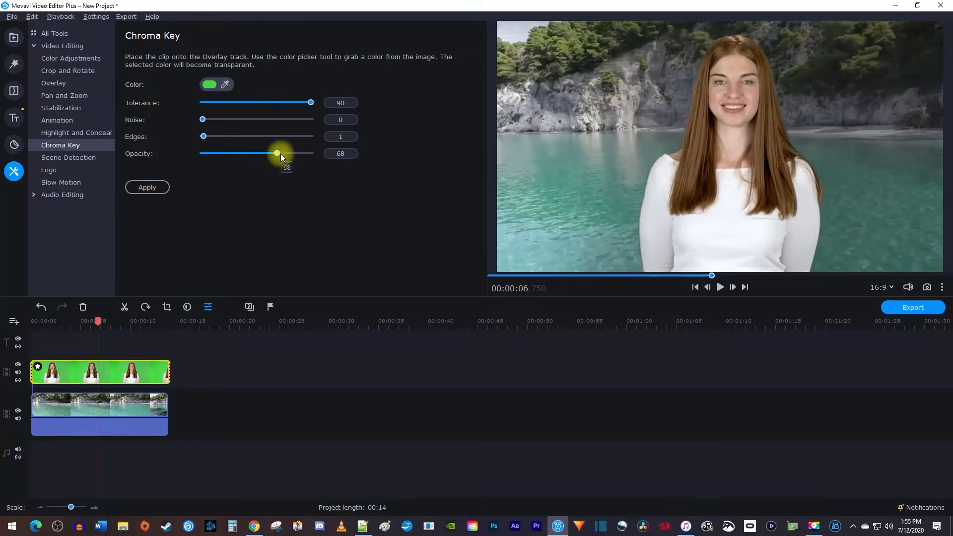
left_click_drag(277, 153, 214, 153)
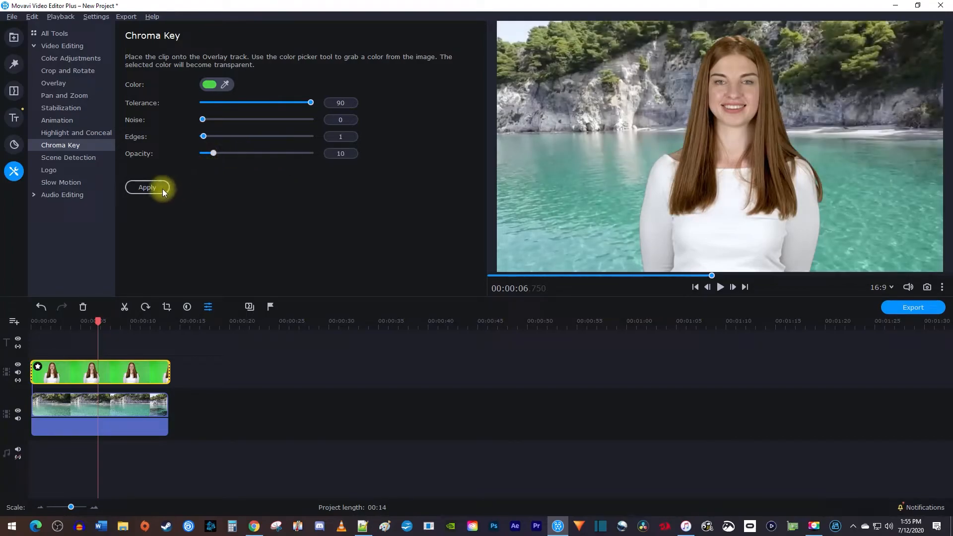
Apply the chroma key and play the composited woman-over-bay preview
left_click(146, 188)
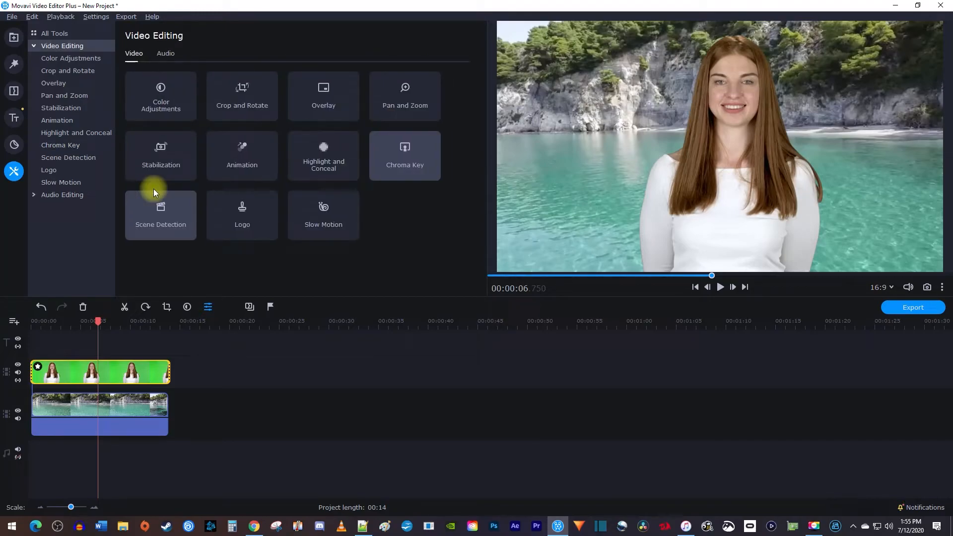
left_click(720, 287)
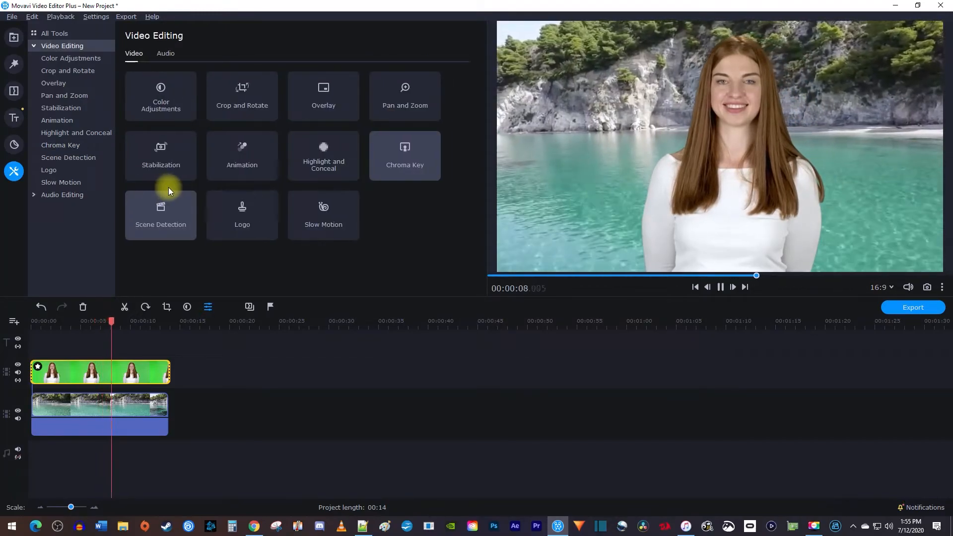